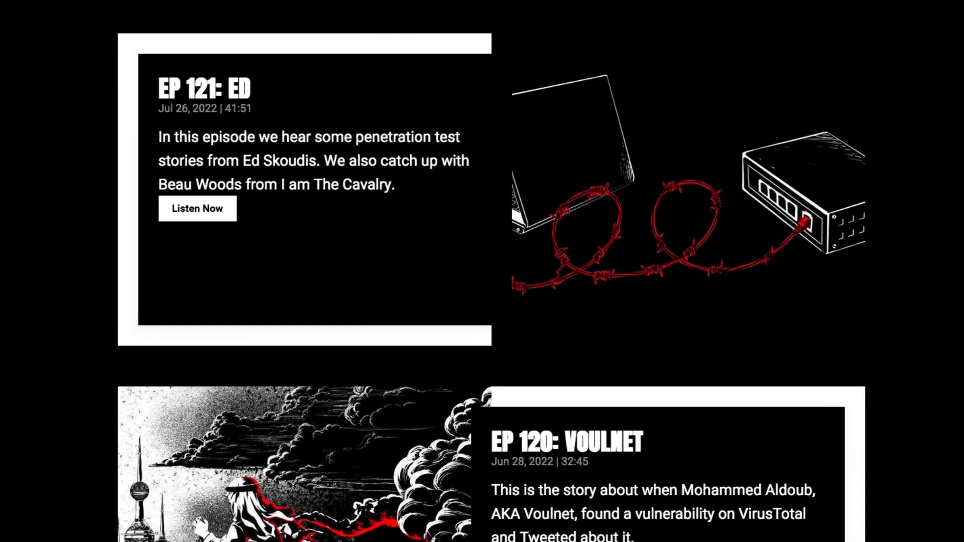
scroll("down", 3)
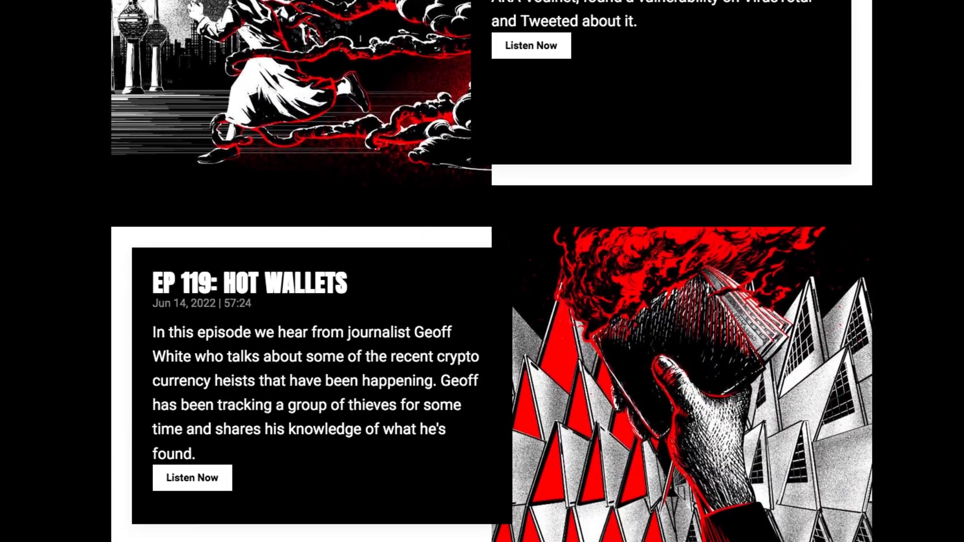
scroll("down", 3)
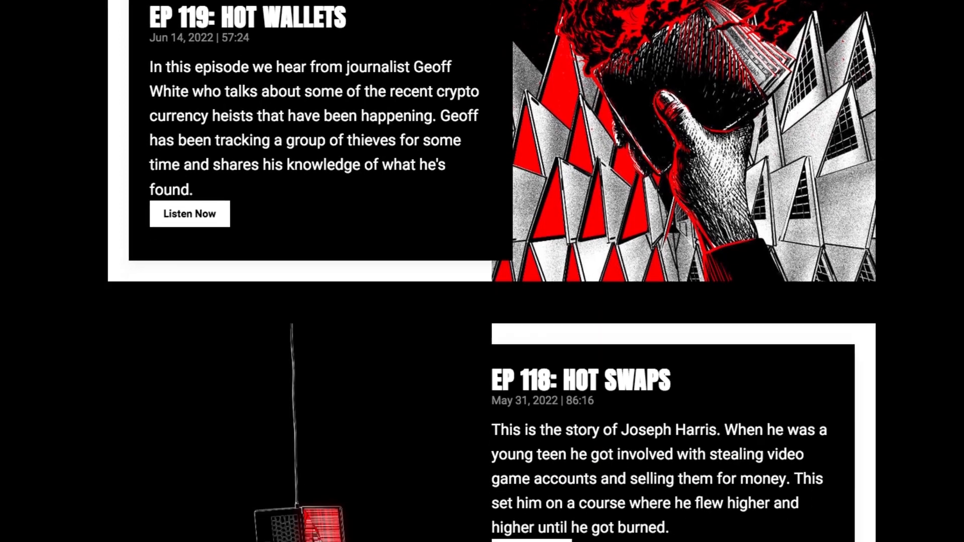
scroll("down", 3)
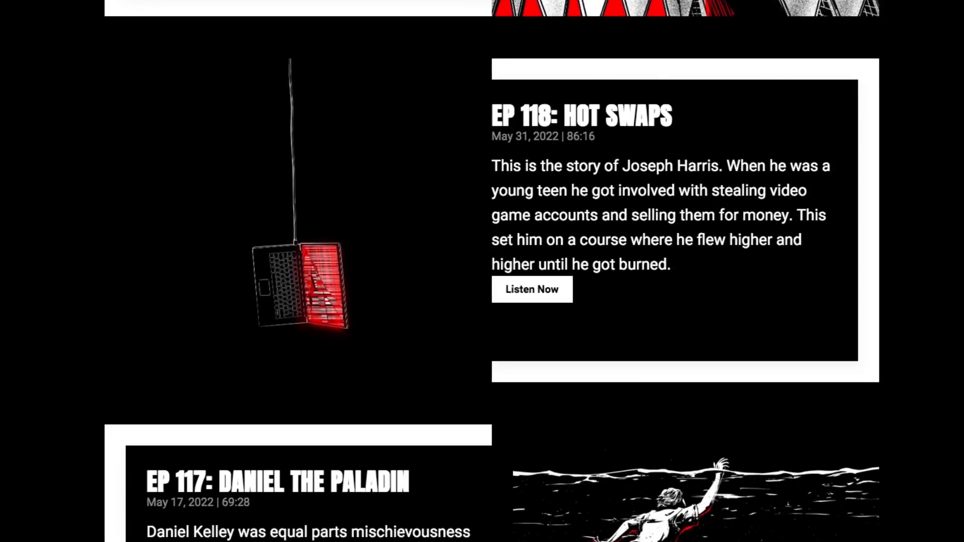
scroll("down", 3)
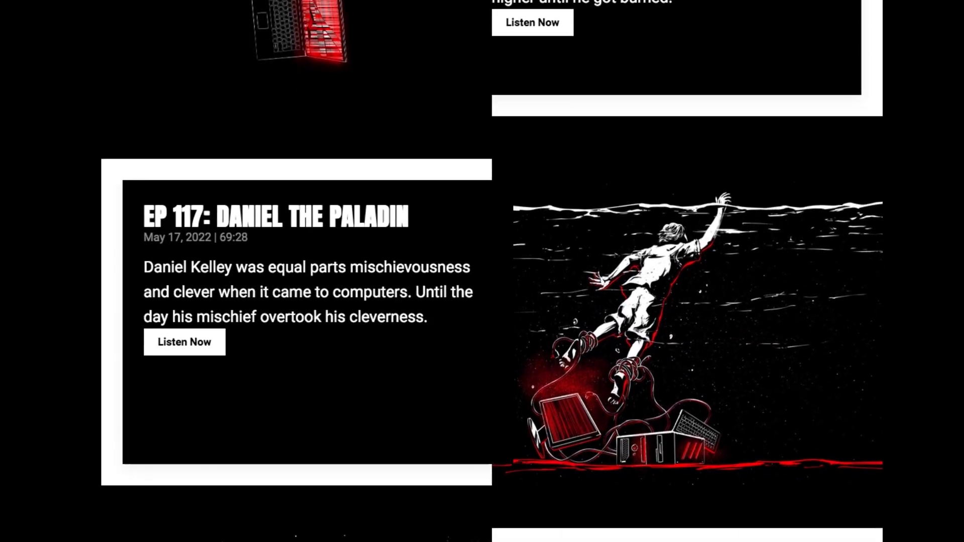
scroll("down", 3)
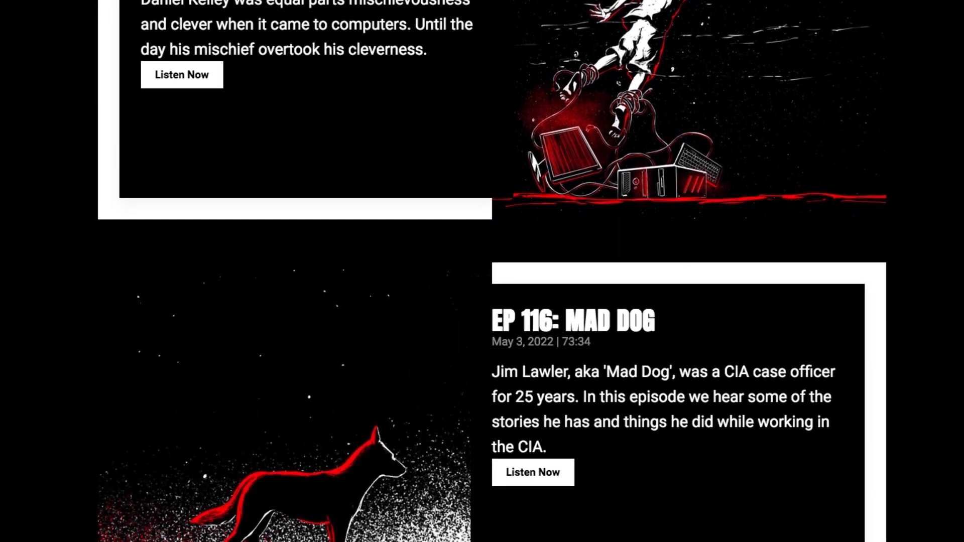
scroll("down", 3)
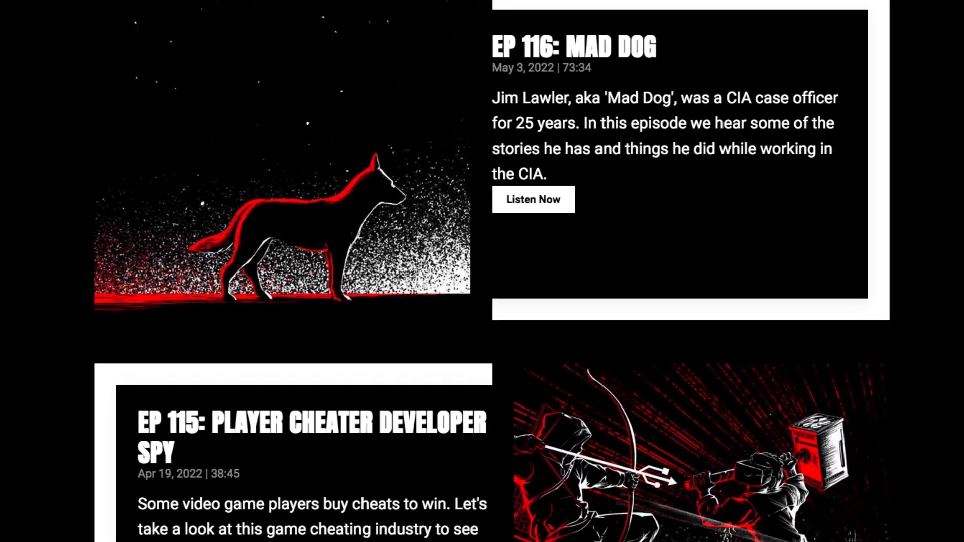